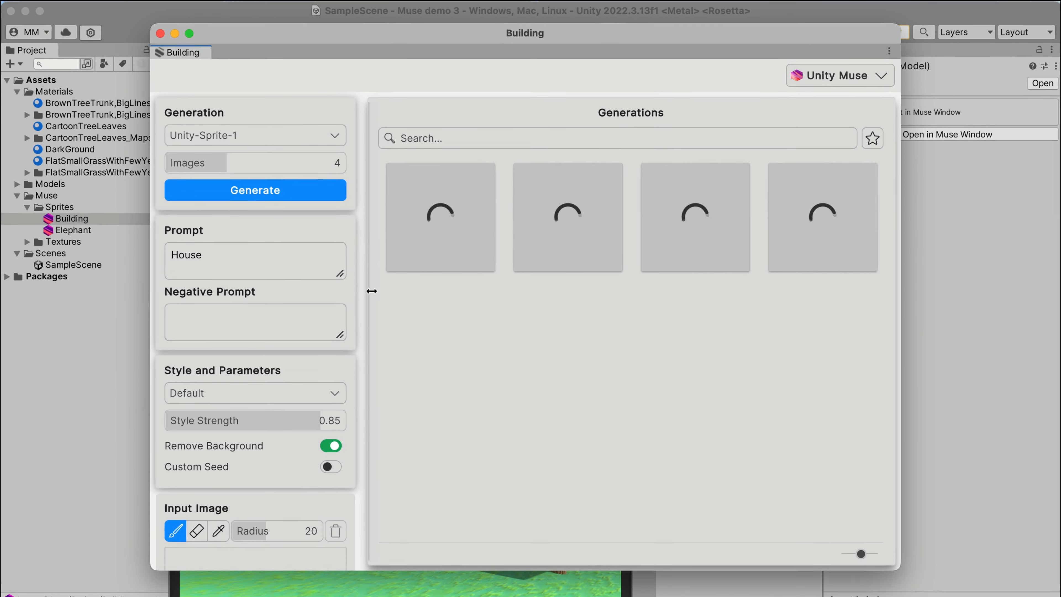
# Generate house sprites from the 'House' prompt, then edit the prompt to 'YellowHouse'.
pyautogui.click(255, 190)
pyautogui.write('Yellow')
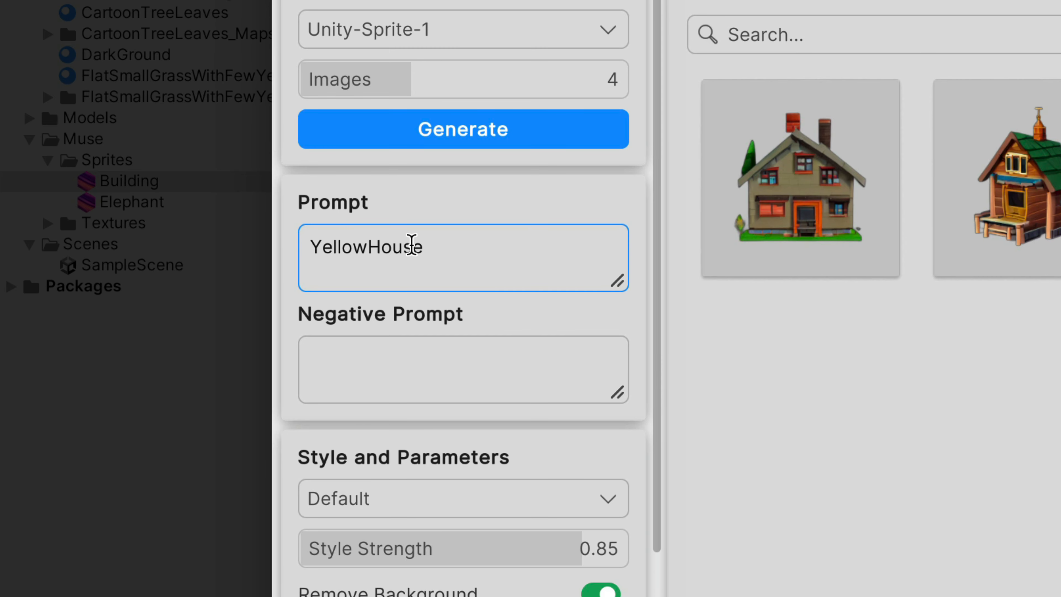
pyautogui.click(463, 128)
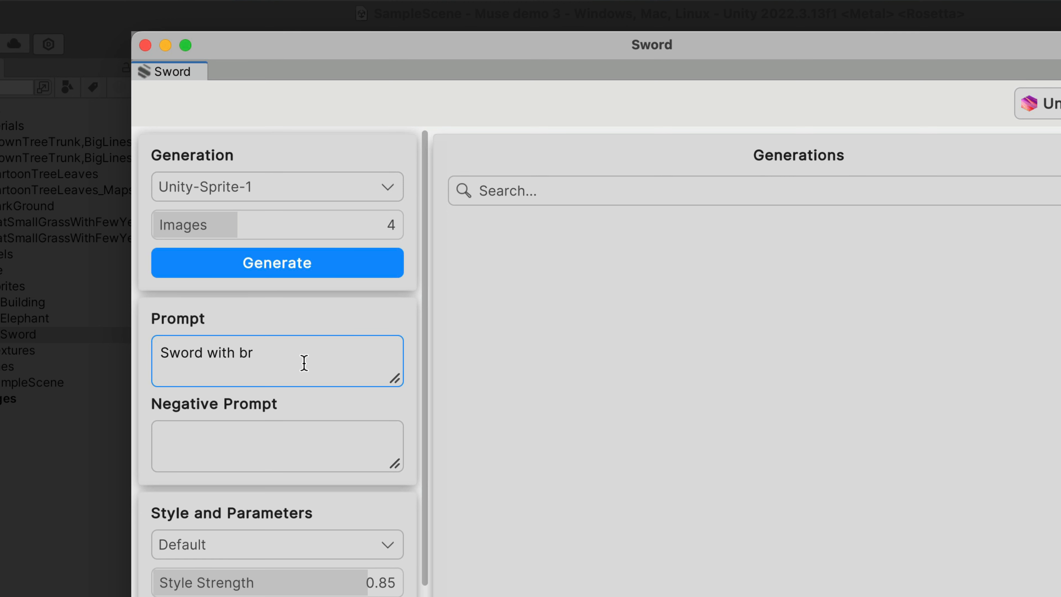
# Complete the prompt 'Sword with brown handle' and generate two batches of sword sprites.
pyautogui.write('own handle')
pyautogui.click(277, 446)
pyautogui.write('long')
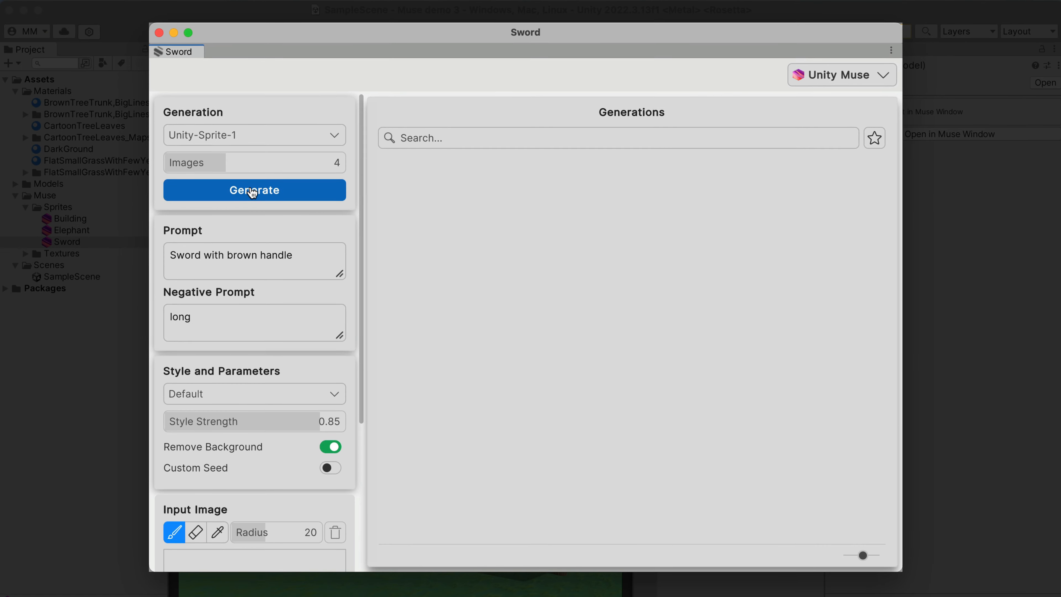
pyautogui.click(254, 190)
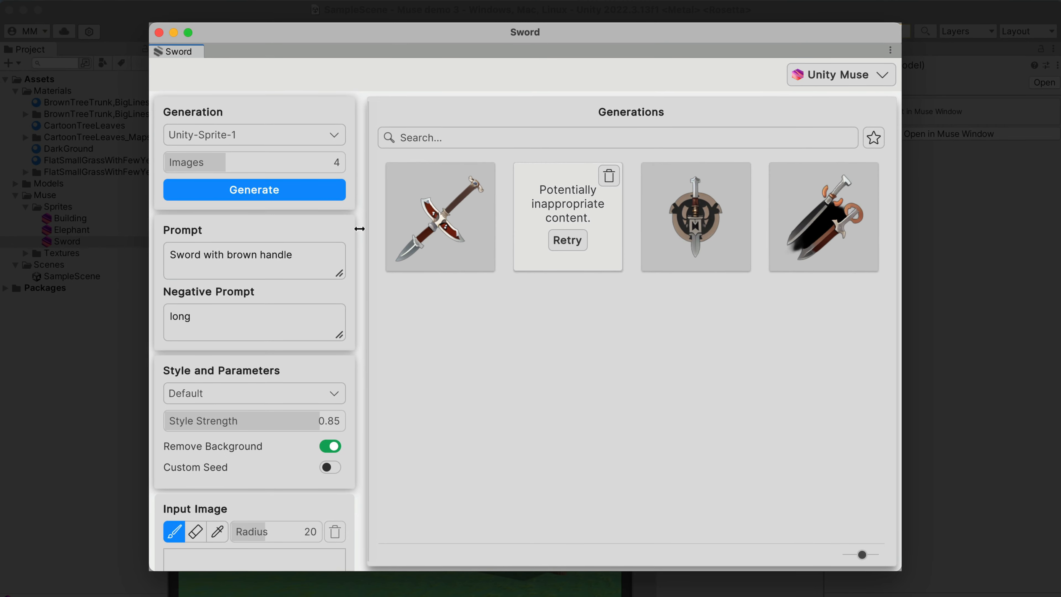
pyautogui.click(254, 189)
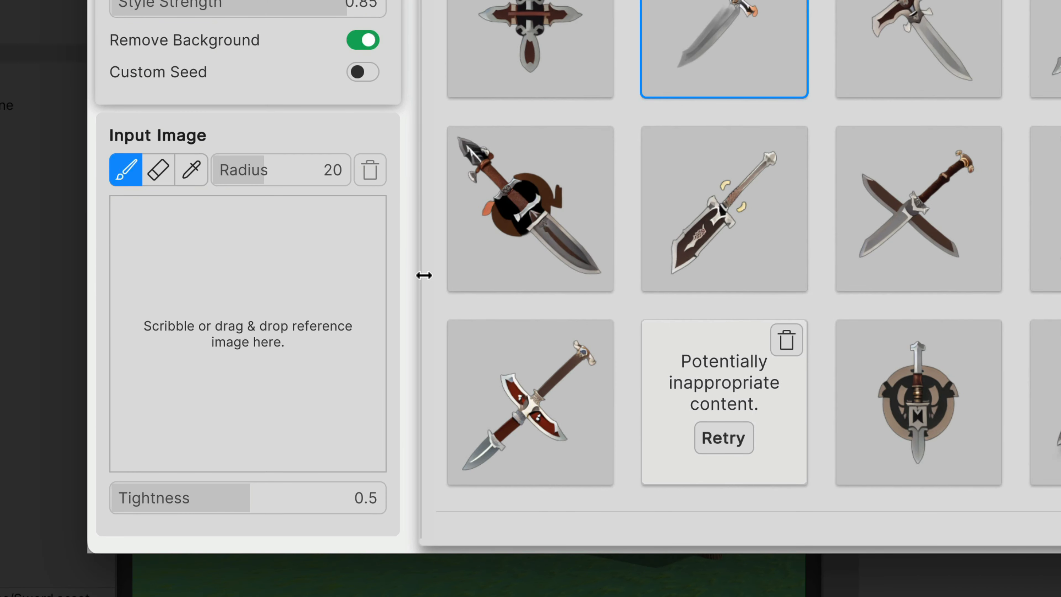
# Scribble a white diagonal reference stroke onto the sword's input image canvas.
pyautogui.moveTo(249, 238); pyautogui.dragTo(345, 311)
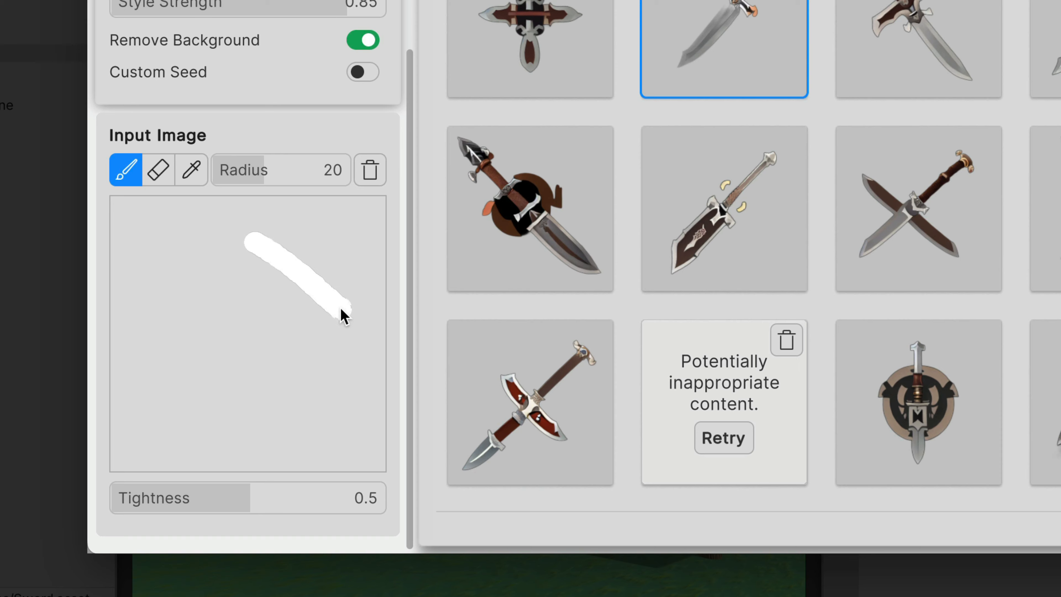
pyautogui.moveTo(342, 315); pyautogui.dragTo(342, 230)
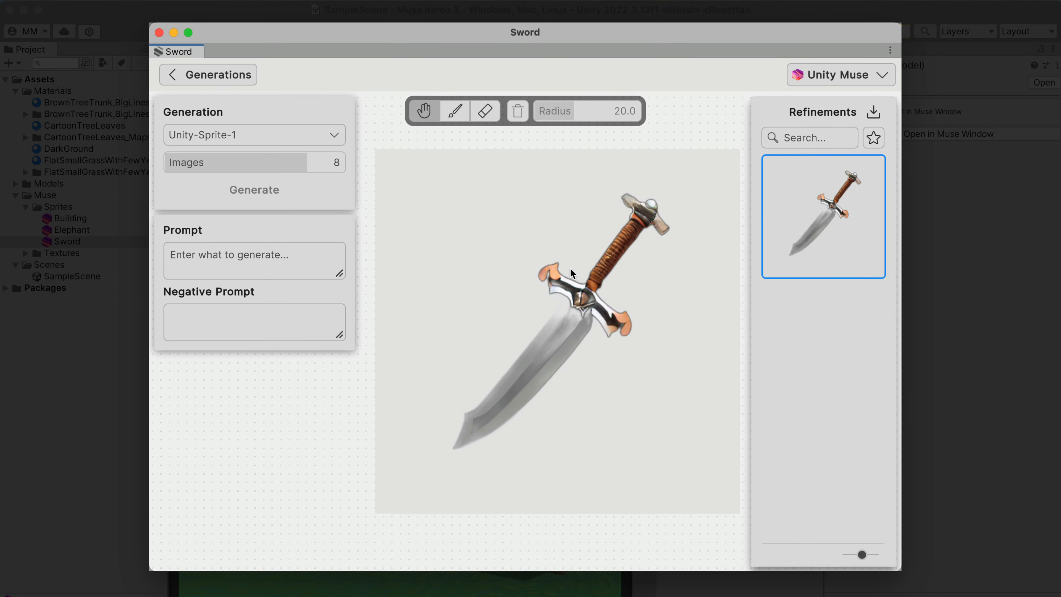
# Mask the sword's blade with the brush and generate 'golden blade of a sword' refinements.
pyautogui.click(455, 111)
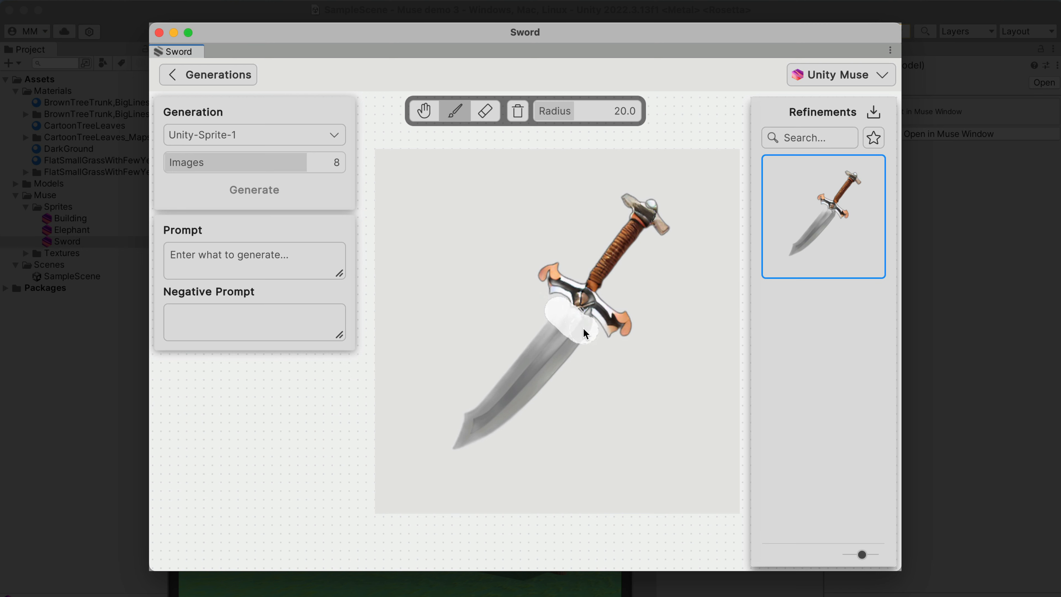
pyautogui.moveTo(584, 332); pyautogui.dragTo(467, 430)
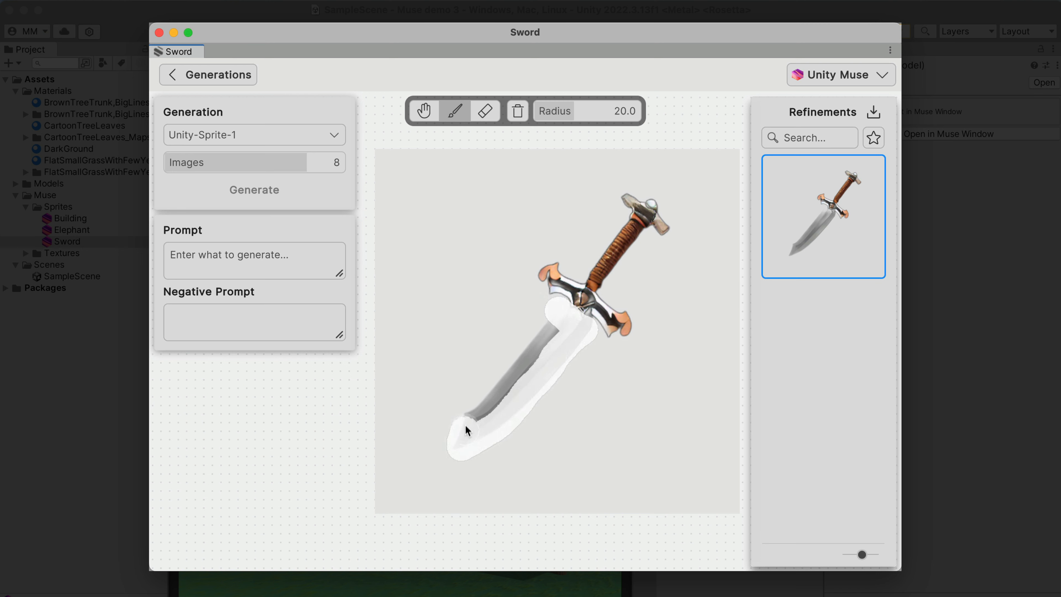
pyautogui.write('golden blade of a sword')
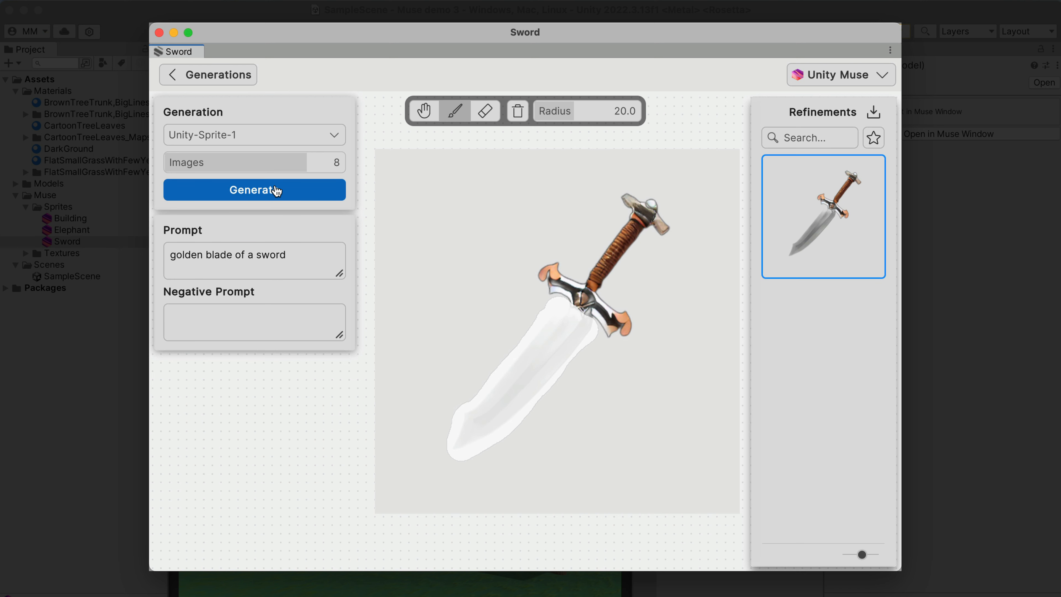
pyautogui.click(253, 189)
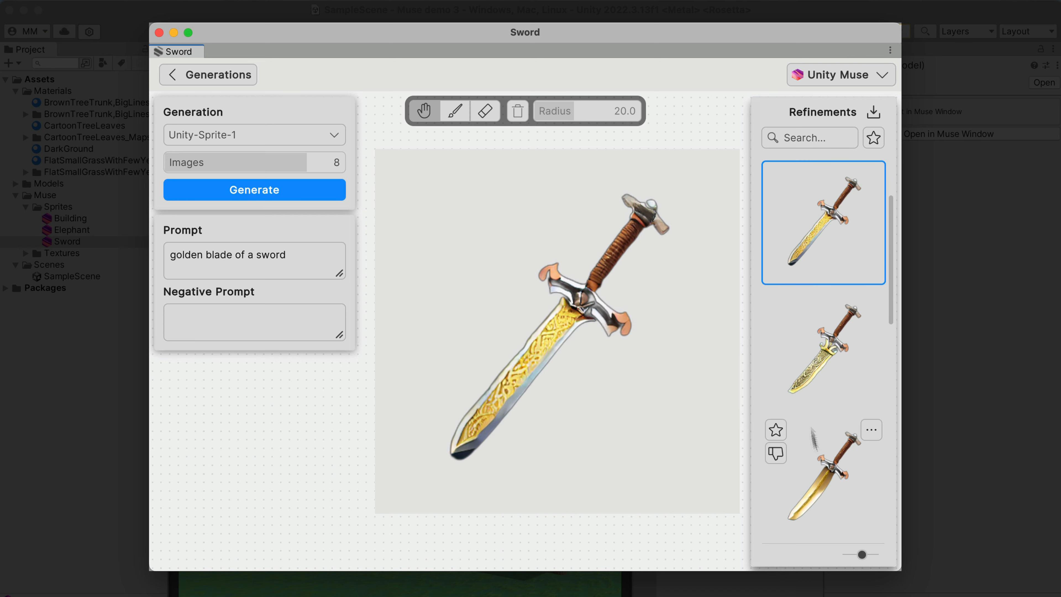
# Preview two of the generated golden-blade refinement variants.
pyautogui.click(823, 453)
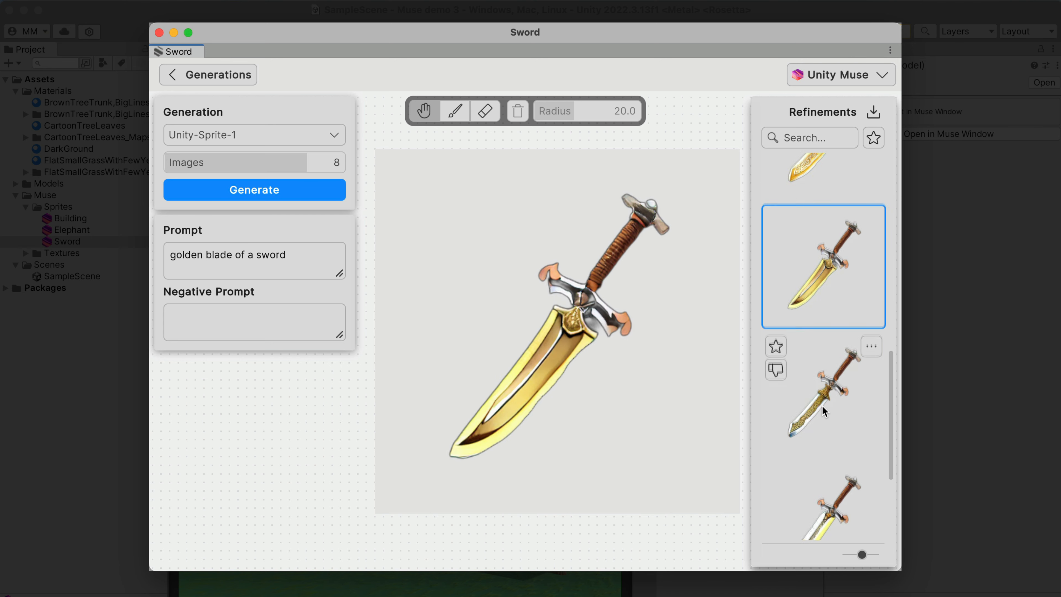
pyautogui.click(824, 407)
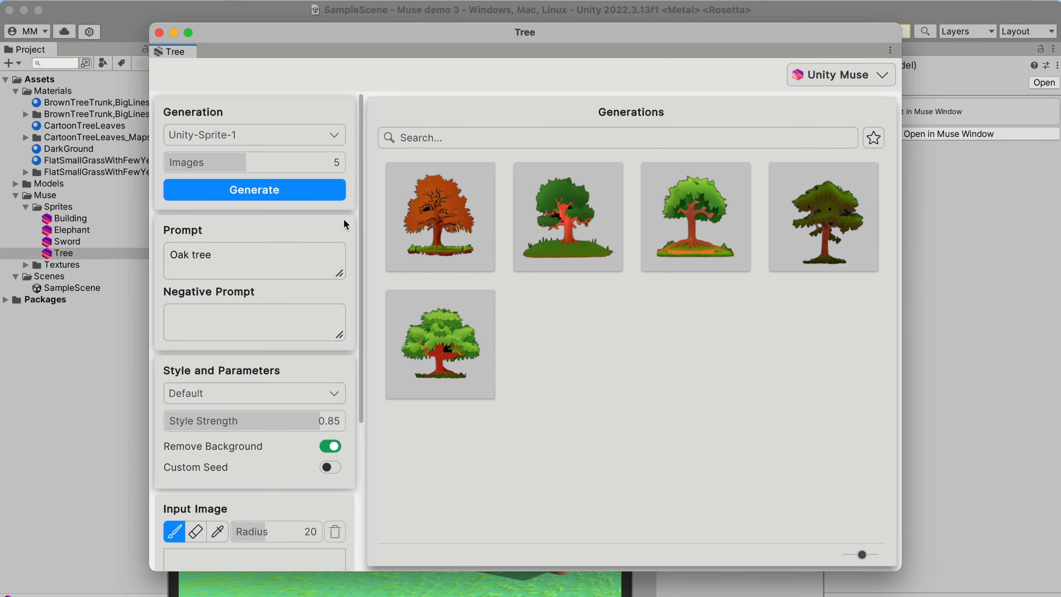
# Generate five 'Oak tree' sprite images in the Tree asset.
pyautogui.click(253, 190)
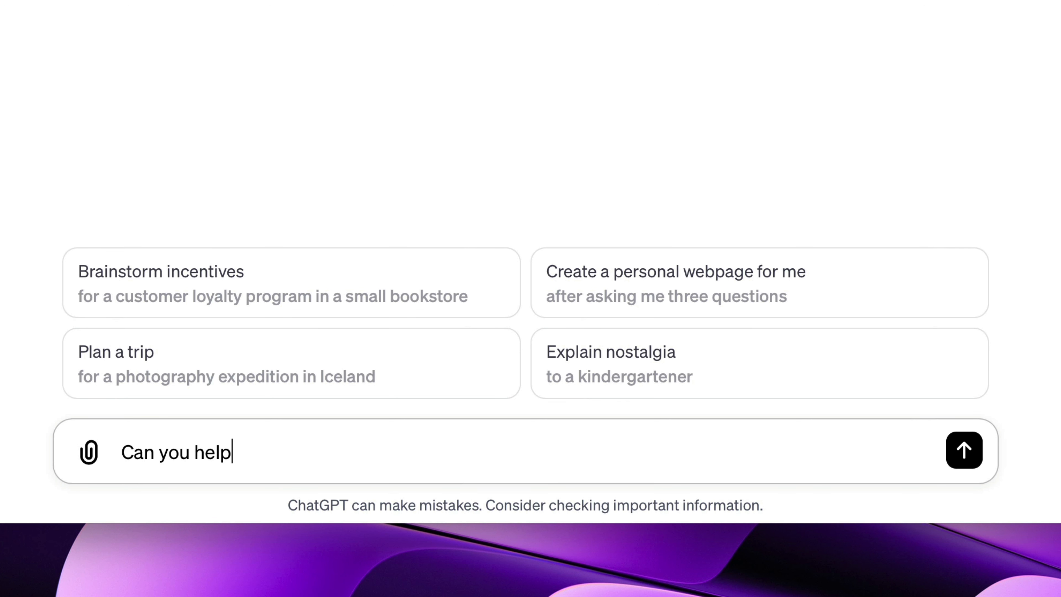
# Send the typed help request in ChatGPT.
pyautogui.click(964, 450)
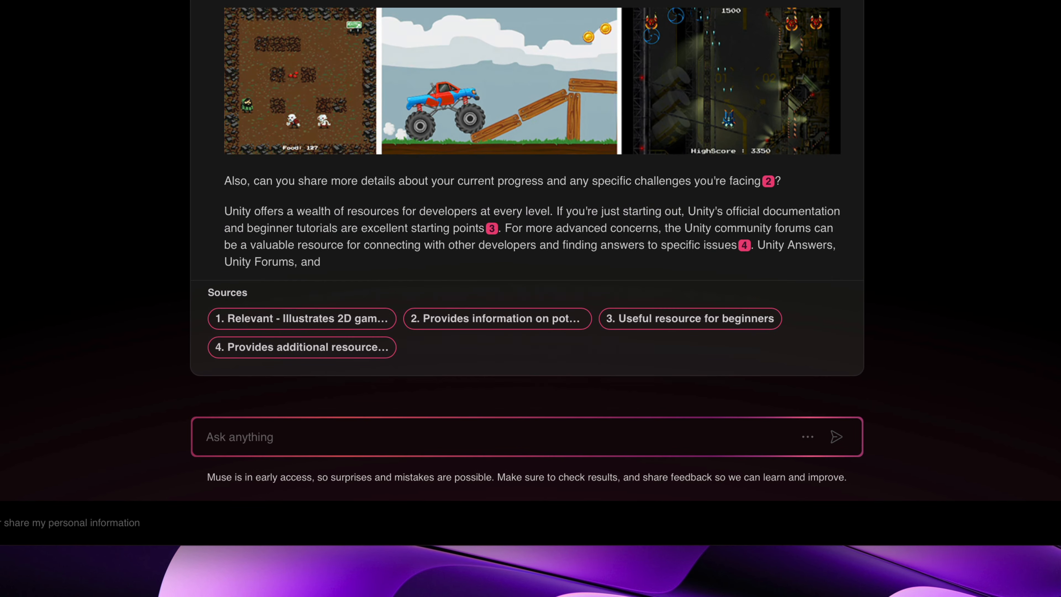
# Scroll through Muse Chat's 'Hello world' answer to read the Debug.Log() code and sources.
pyautogui.scroll(-3)
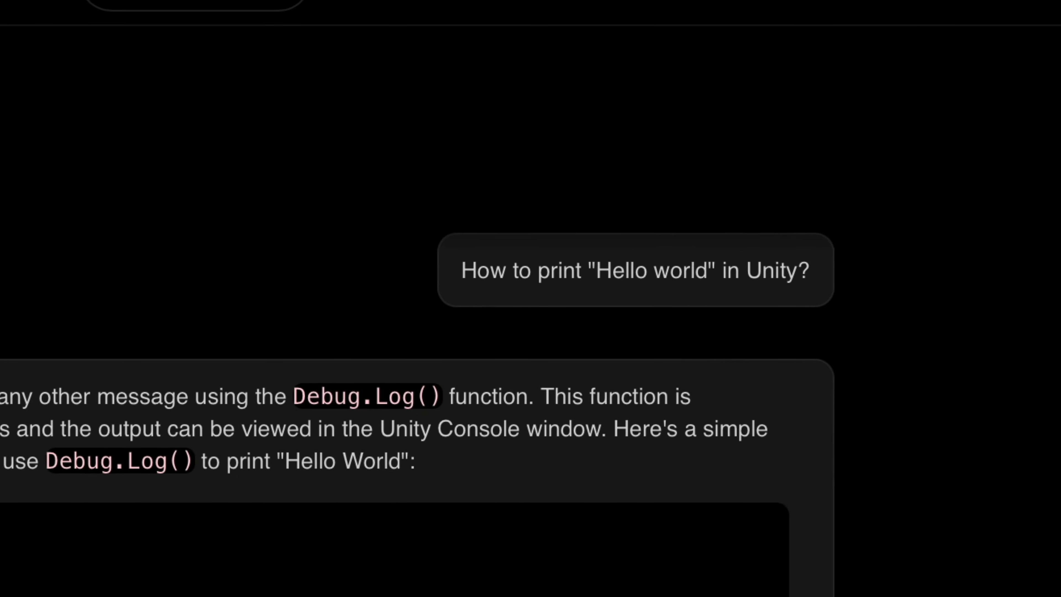
pyautogui.scroll(-3)
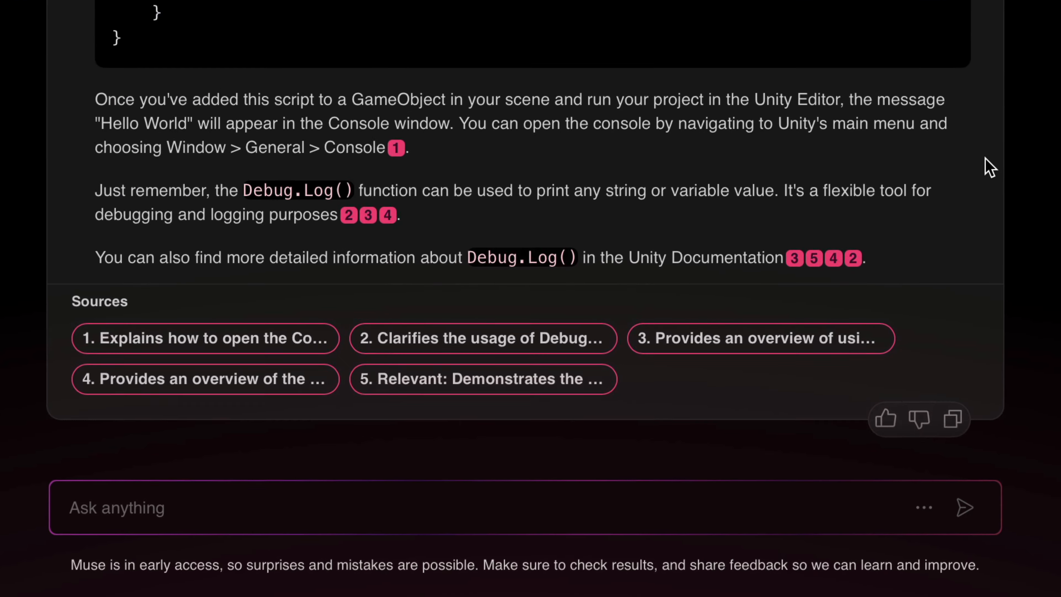
pyautogui.moveTo(292, 313)
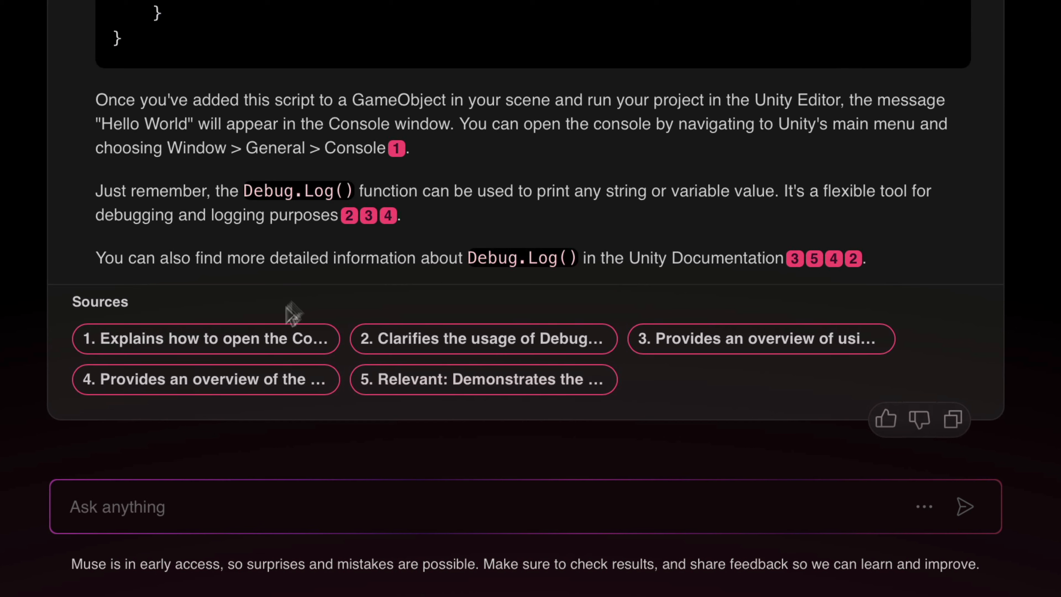
pyautogui.moveTo(761, 338)
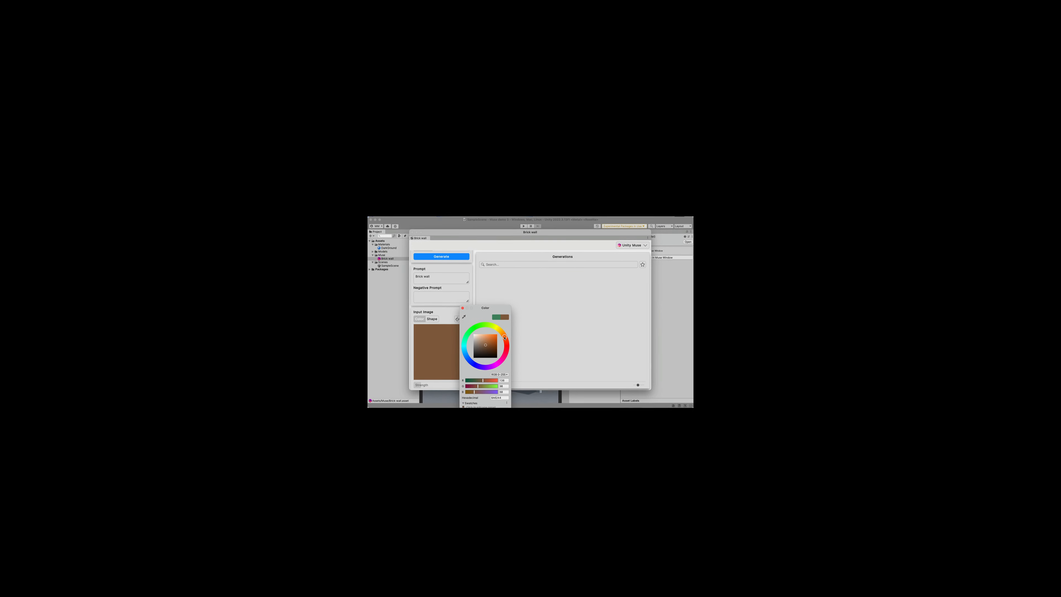
# Choose a brown colour for the Brick wall asset's input image shape.
pyautogui.click(441, 256)
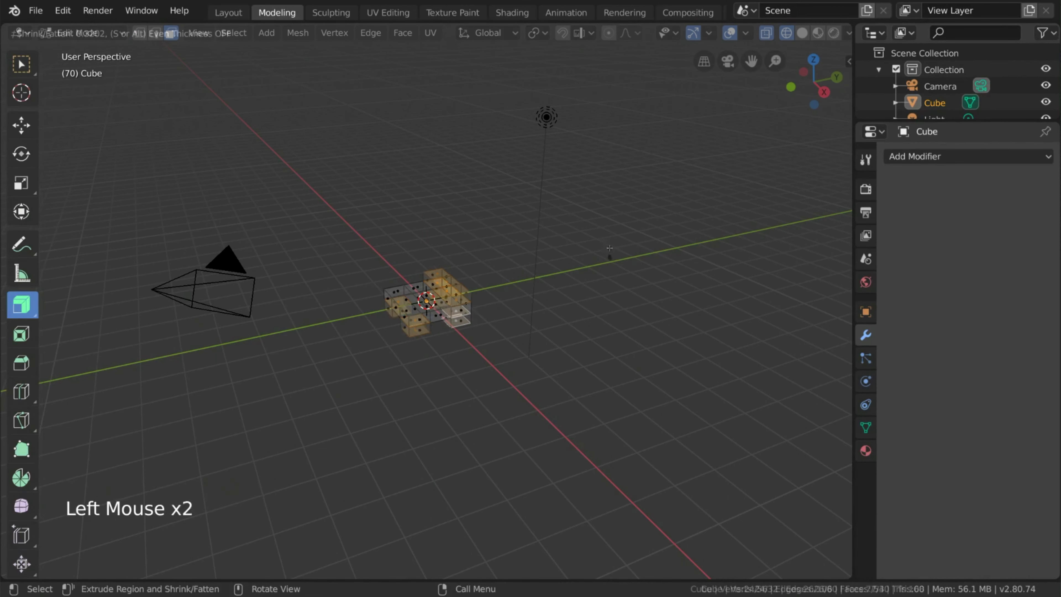
# Extrude the cube's faces into a cluster of small blocks in Blender.
pyautogui.click(512, 12)
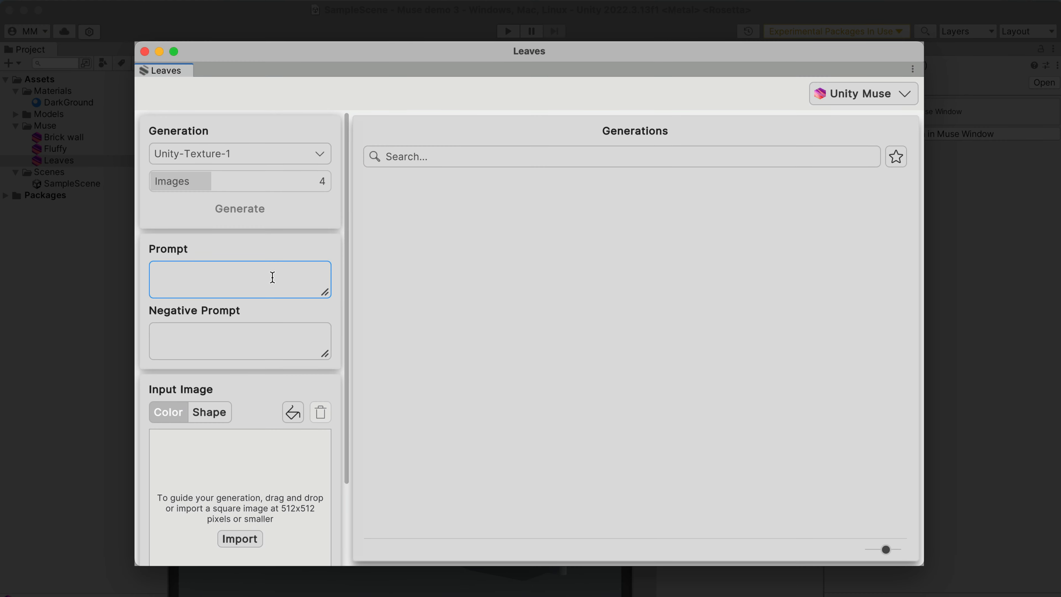
# Generate leaf textures from the 'cartoon tree leaves' prompt and open one for refining.
pyautogui.write('tree leaves')
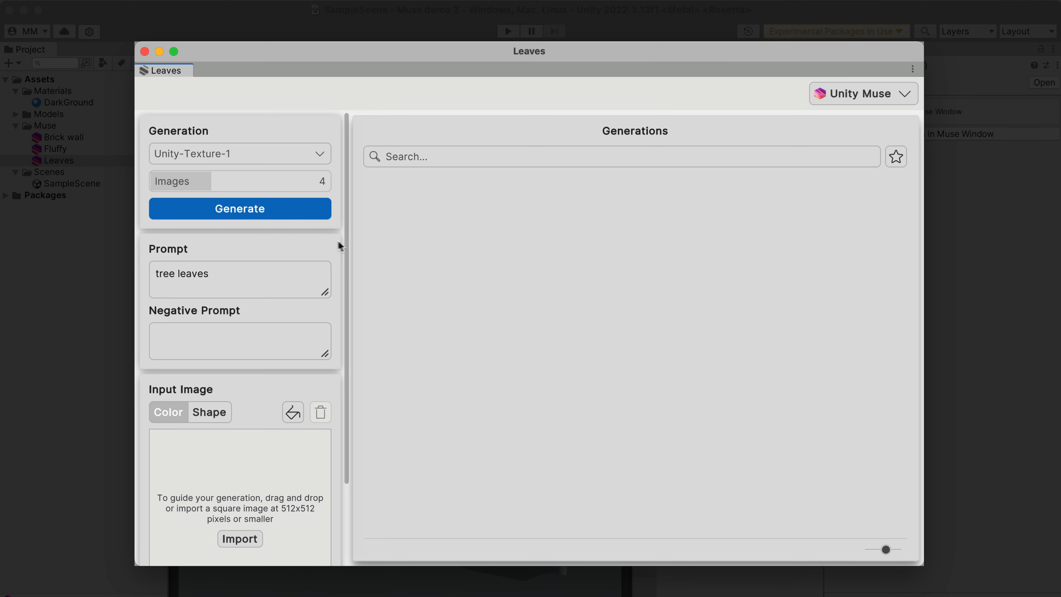
pyautogui.click(240, 208)
pyautogui.write('cartoon ')
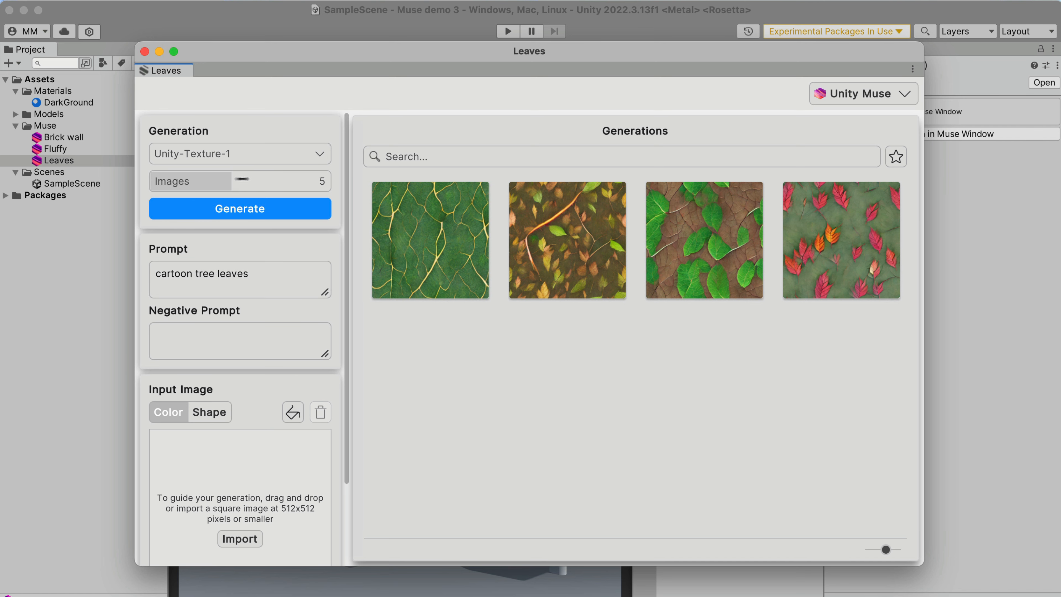
pyautogui.click(239, 208)
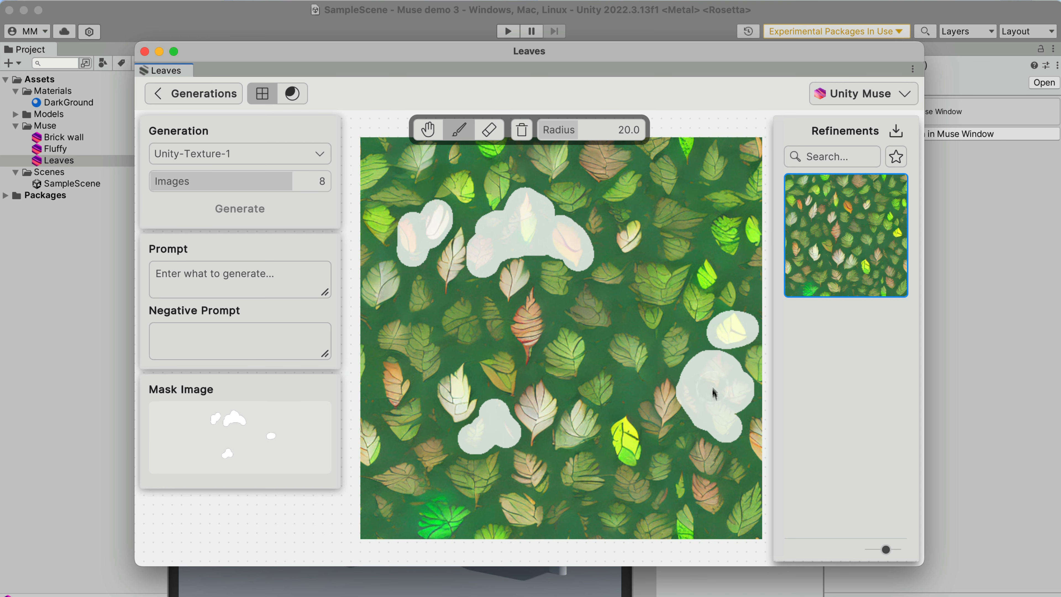
# Refine the masked leaf texture with the prompt 'cartoon' and preview a refined variation.
pyautogui.write('cartoon tree leaves')
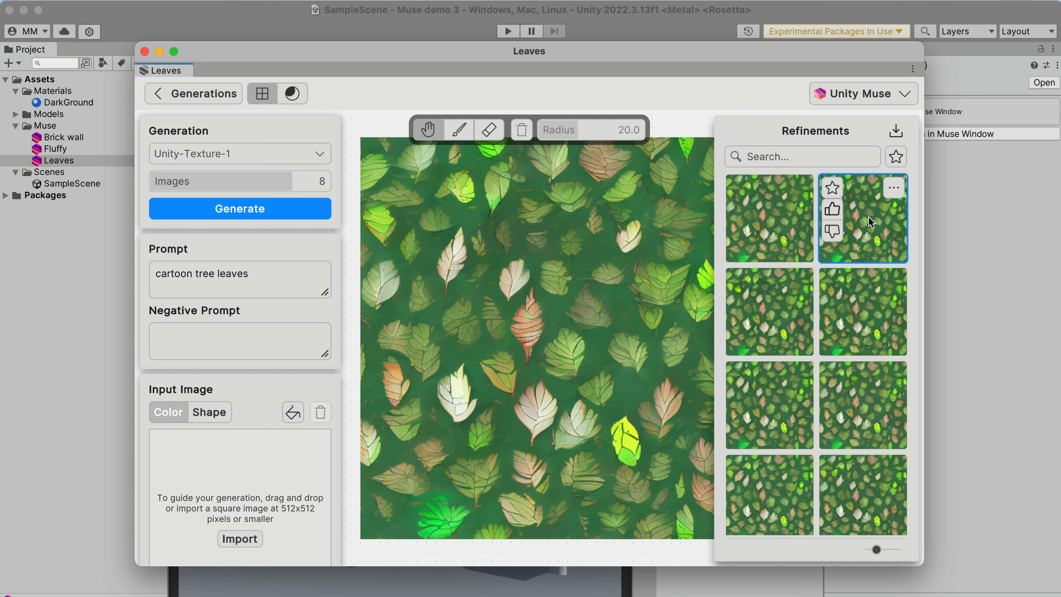
pyautogui.click(768, 311)
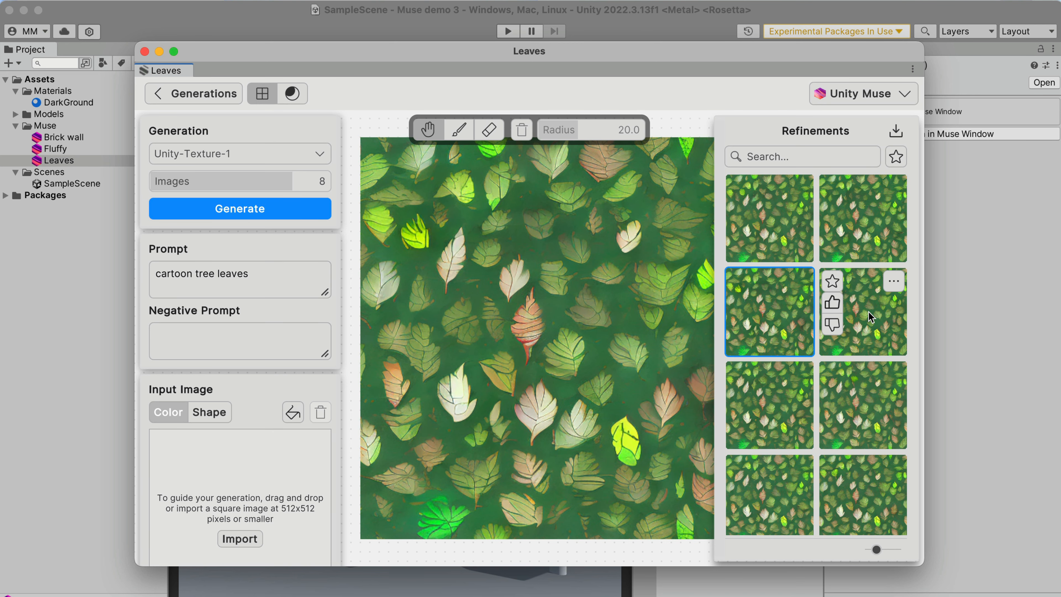
pyautogui.click(292, 94)
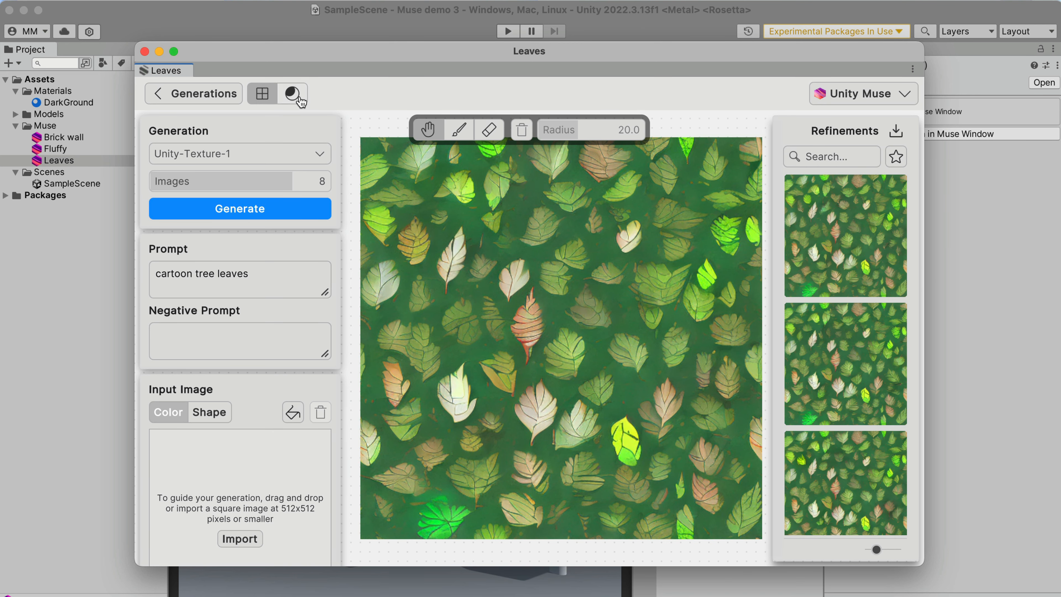
# Preview the leaf texture as a material on a cube and export it as CartoonTreeLeaves.
pyautogui.click(293, 94)
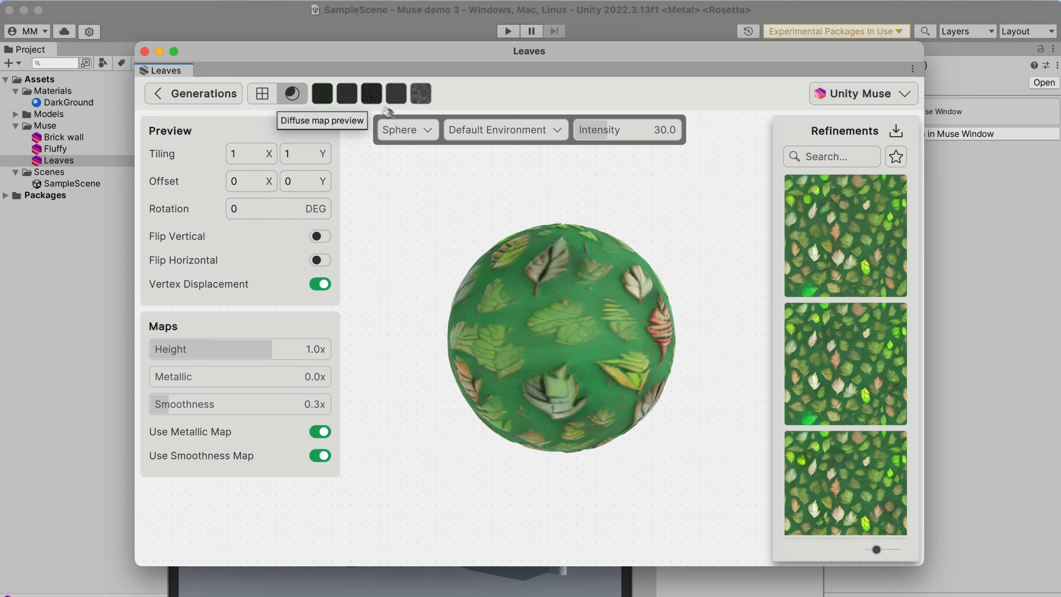
pyautogui.click(407, 129)
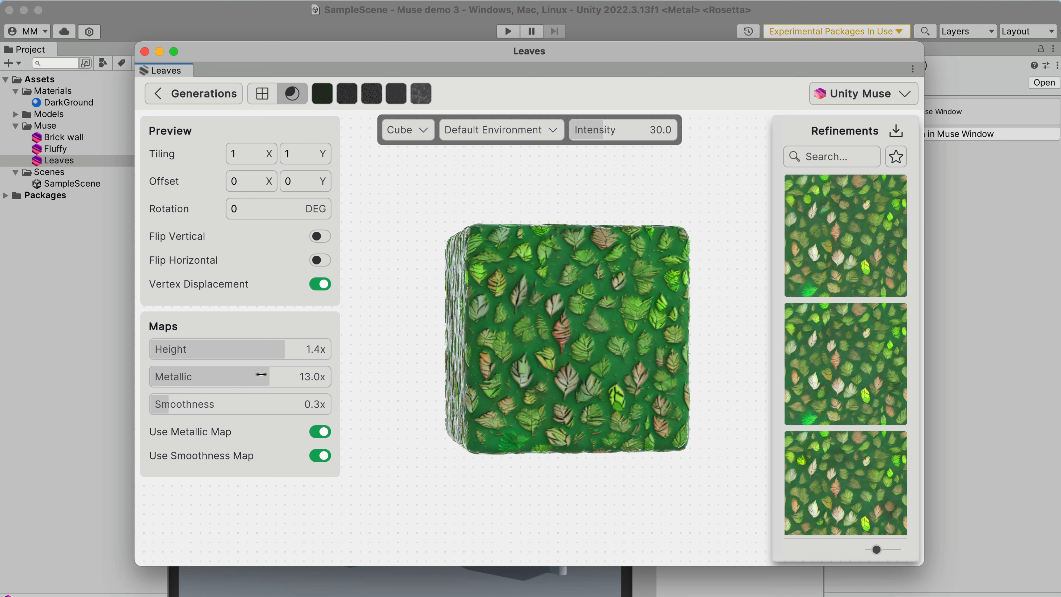
pyautogui.click(845, 319)
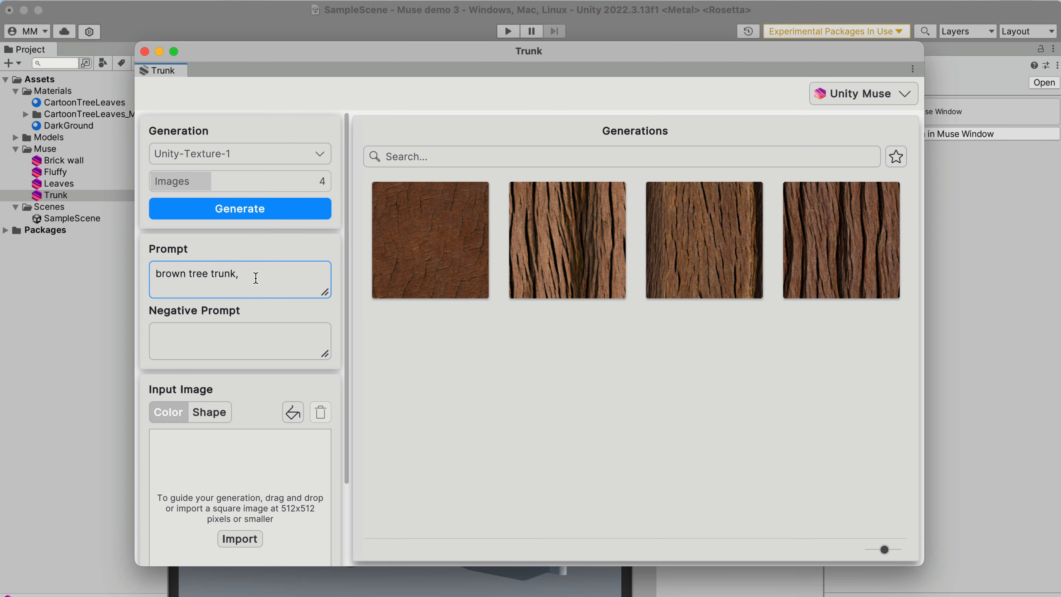
# Generate four brown bark textures from the tree-trunk prompt.
pyautogui.click(240, 208)
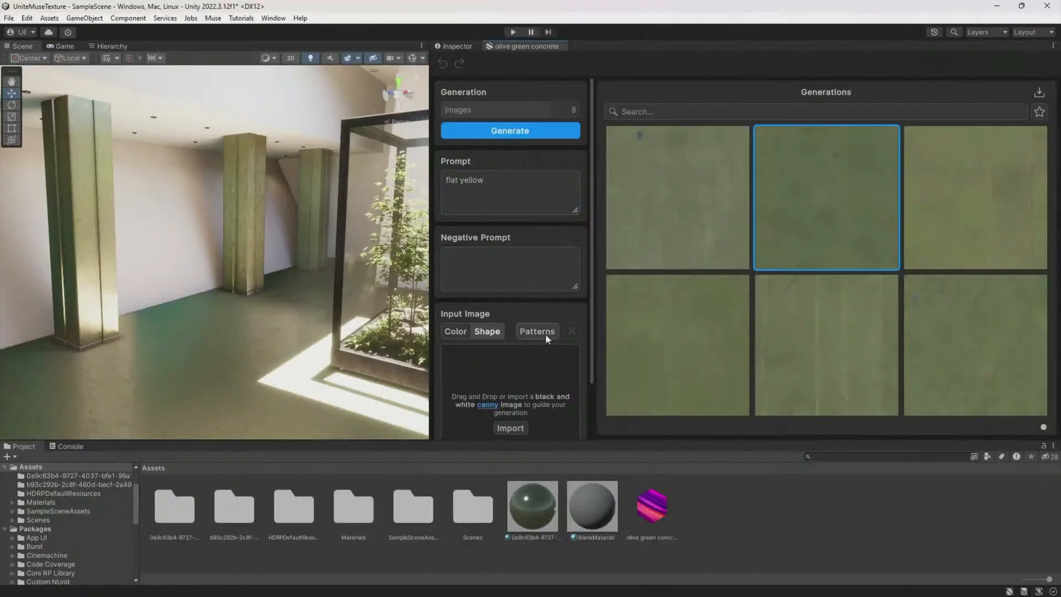
# Shape the concrete texture with the hexagon pattern and pick a yellow hexagon tile result.
pyautogui.click(537, 331)
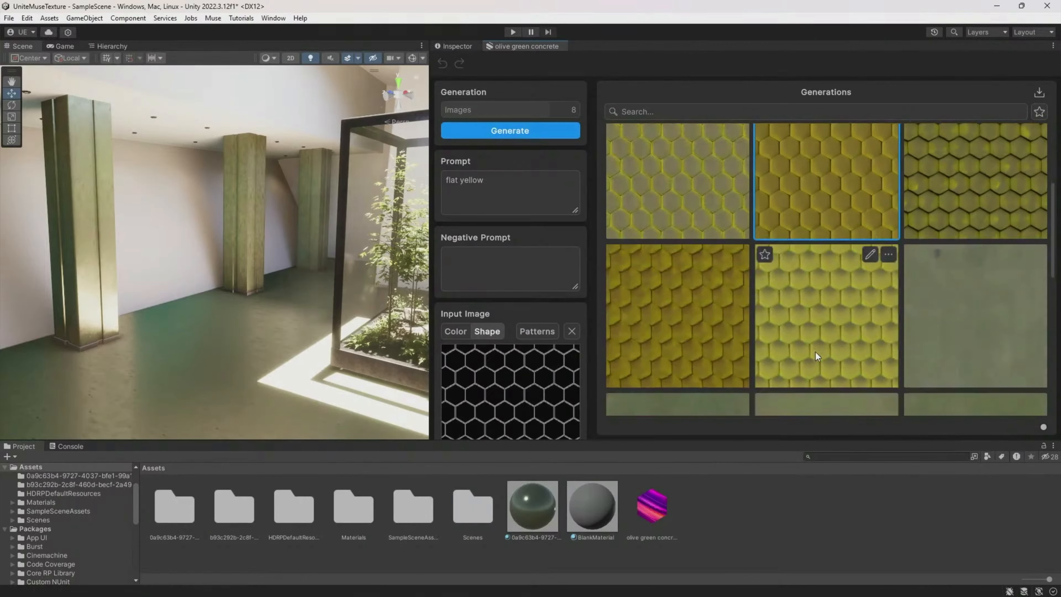
pyautogui.click(513, 32)
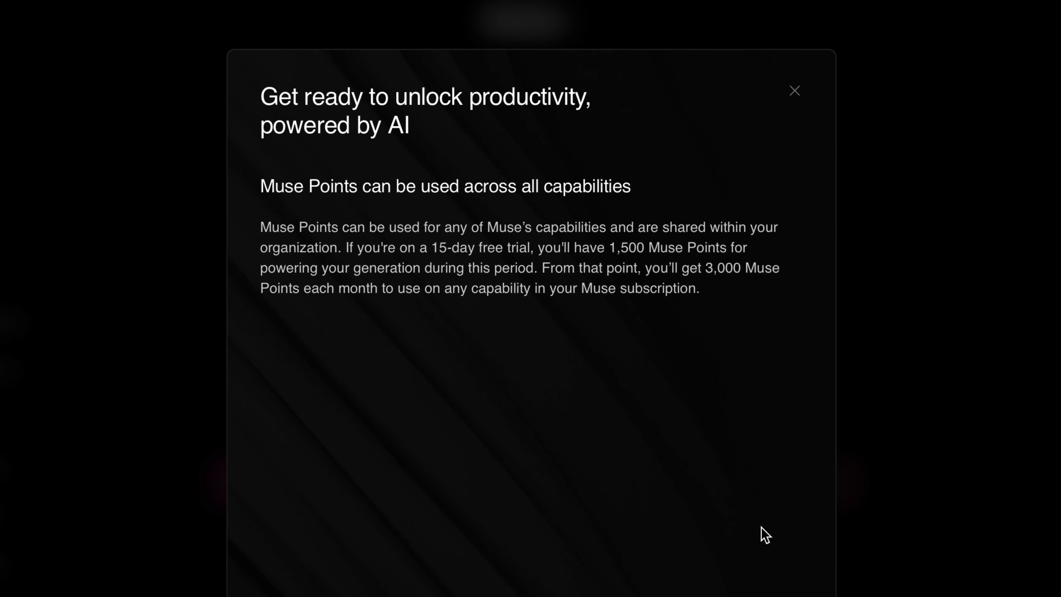
# Generate four pebble-and-grass textures from the 'Path with ground and small stones' prompt.
pyautogui.click(795, 91)
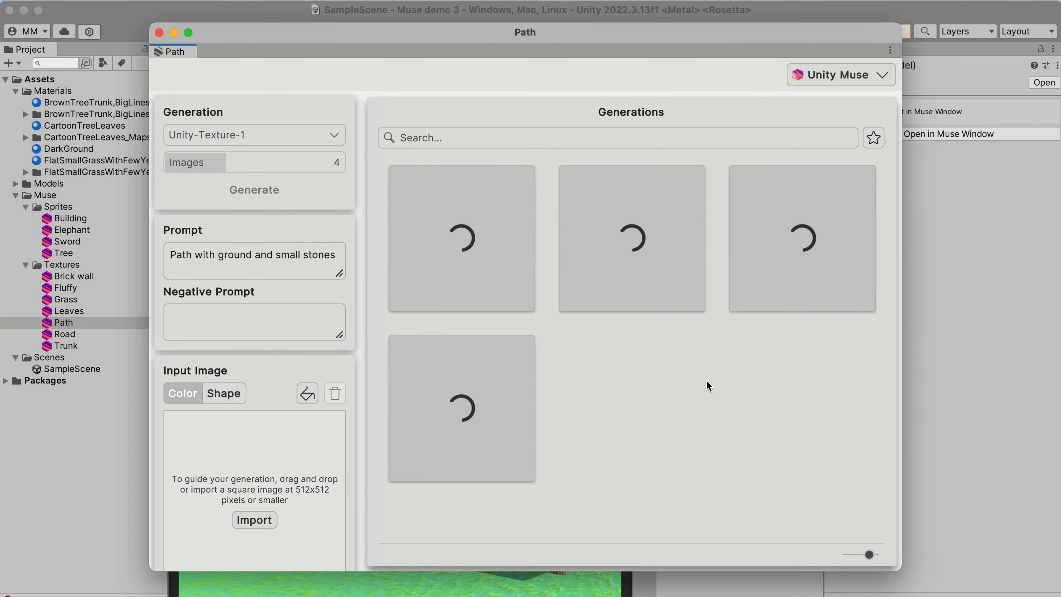
pyautogui.click(254, 190)
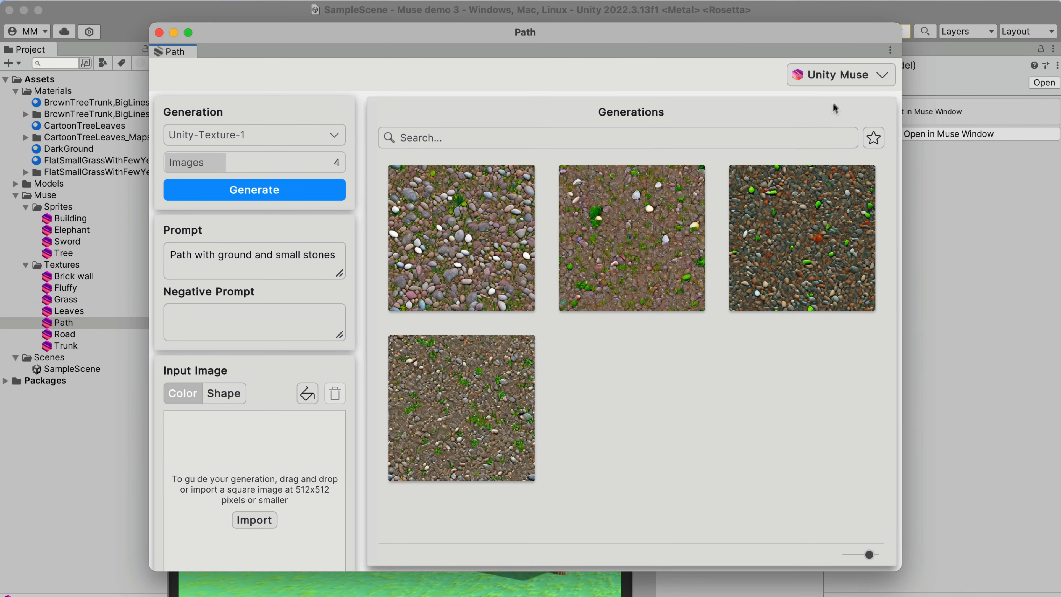
pyautogui.click(839, 75)
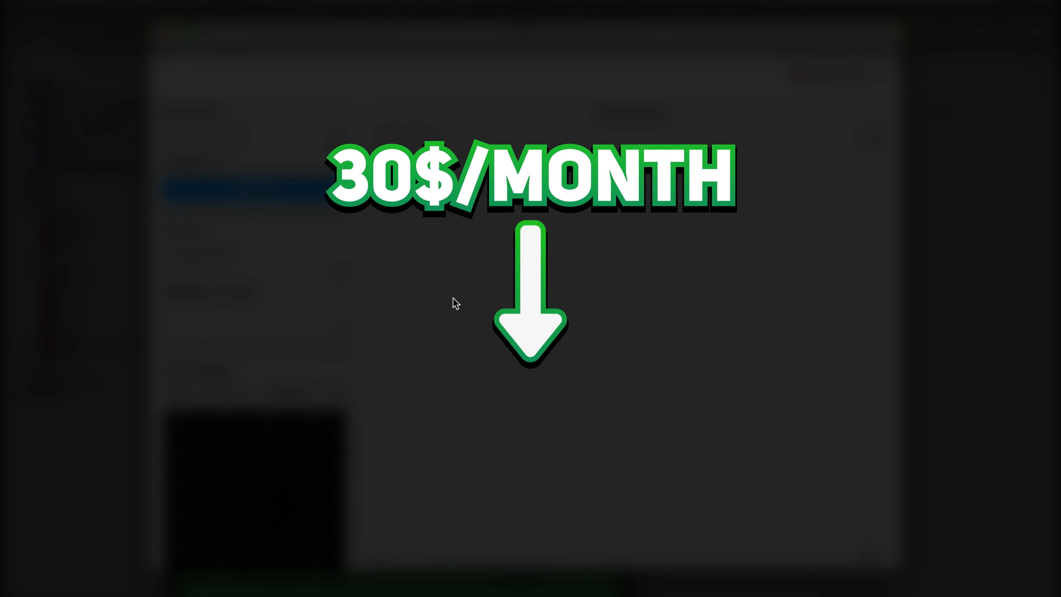
# Return to the Muse Points dialog on muse.unity.com.
pyautogui.click(254, 190)
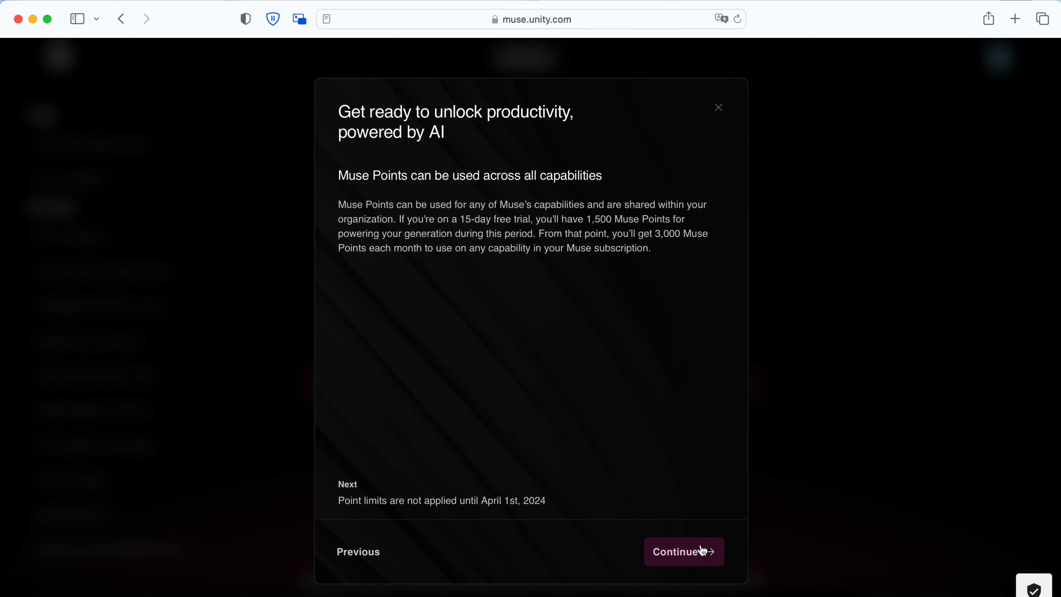
# Continue through the Muse Points walkthrough and move on to ChatGPT.
pyautogui.click(684, 552)
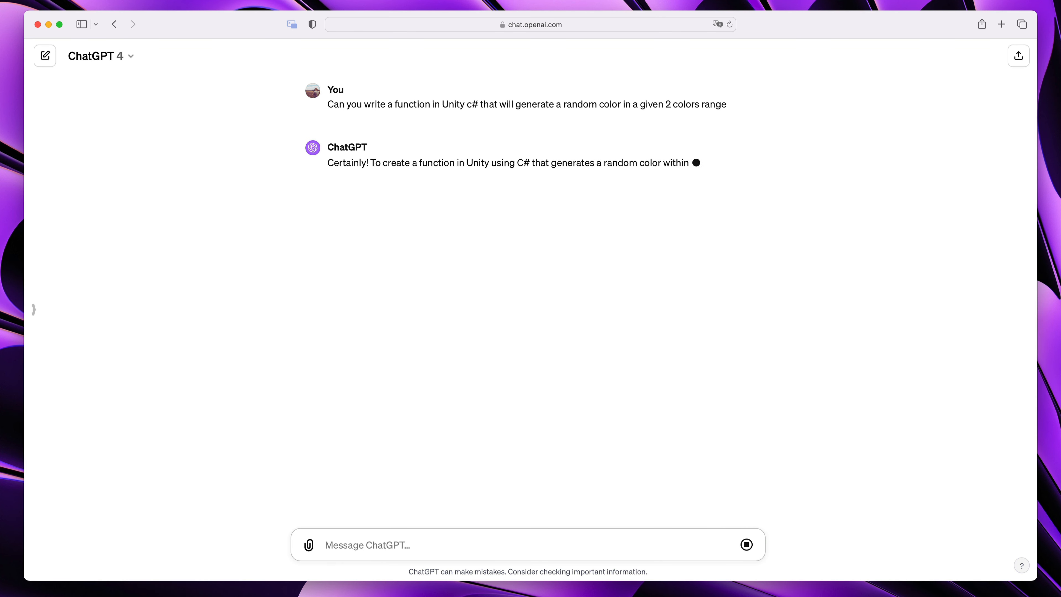
# Ask ChatGPT for a Unity C# function returning a random colour between two colours.
pyautogui.click(99, 56)
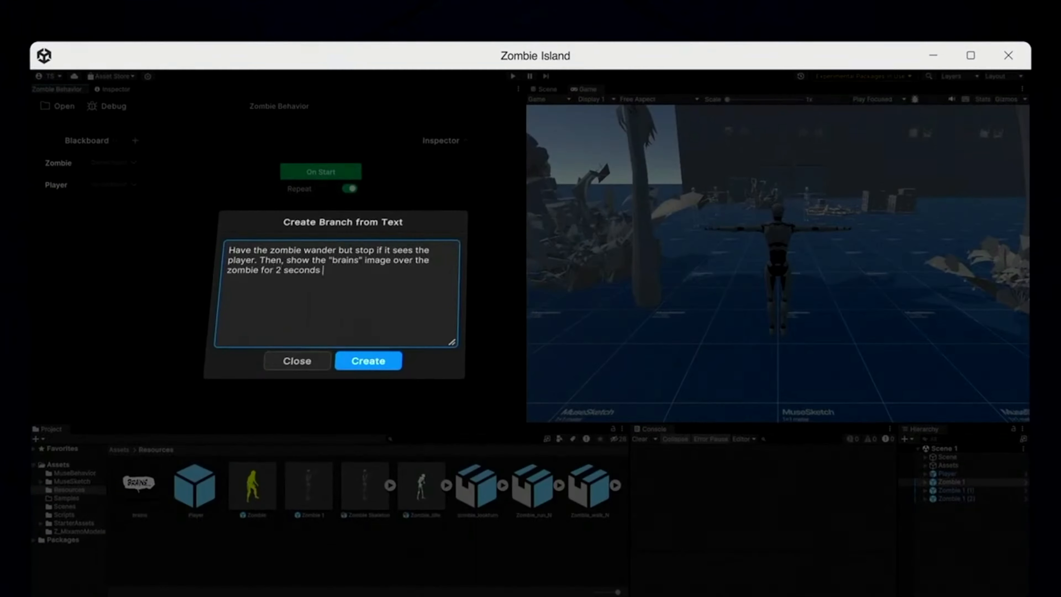
# Create the zombie wander-until-seeing-Player, show-Brains-2s, attack branch from text and run the game.
pyautogui.click(367, 359)
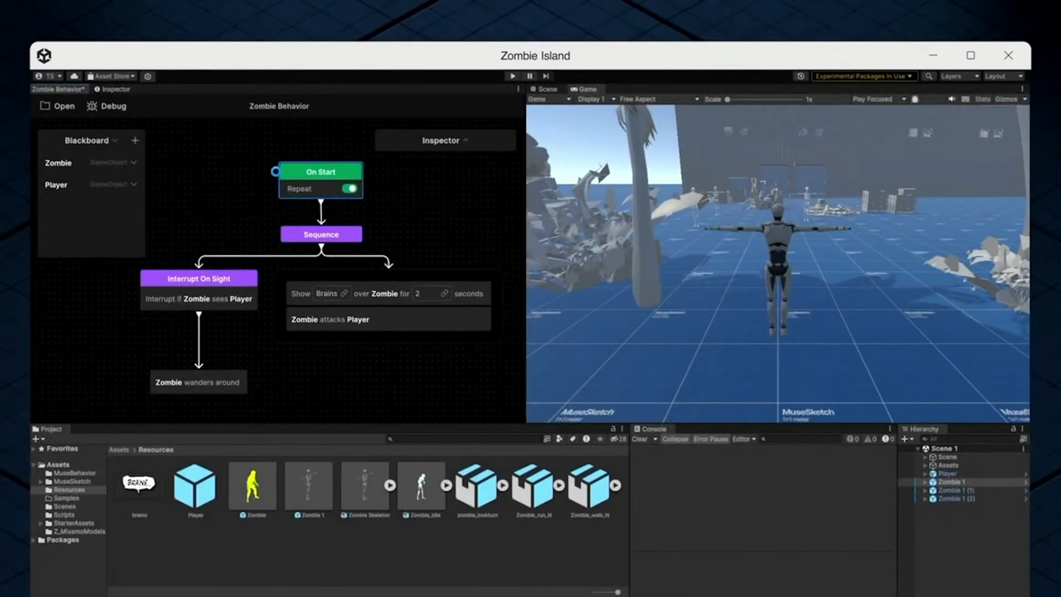
pyautogui.click(512, 76)
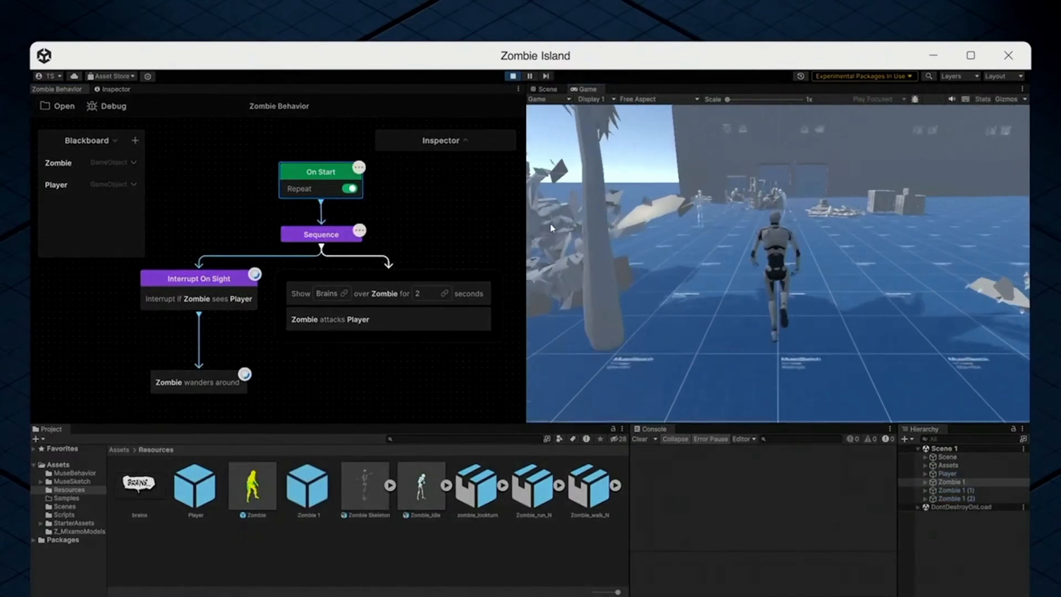